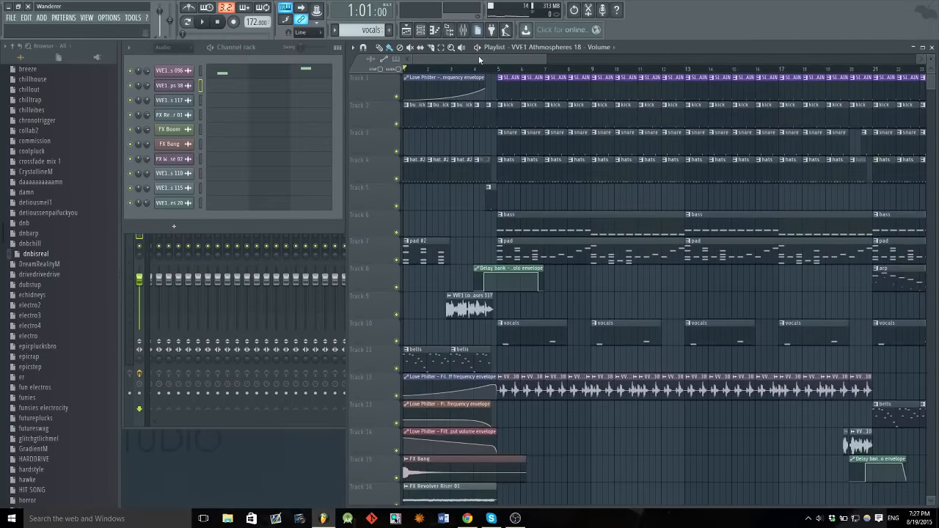
scroll("down", 3)
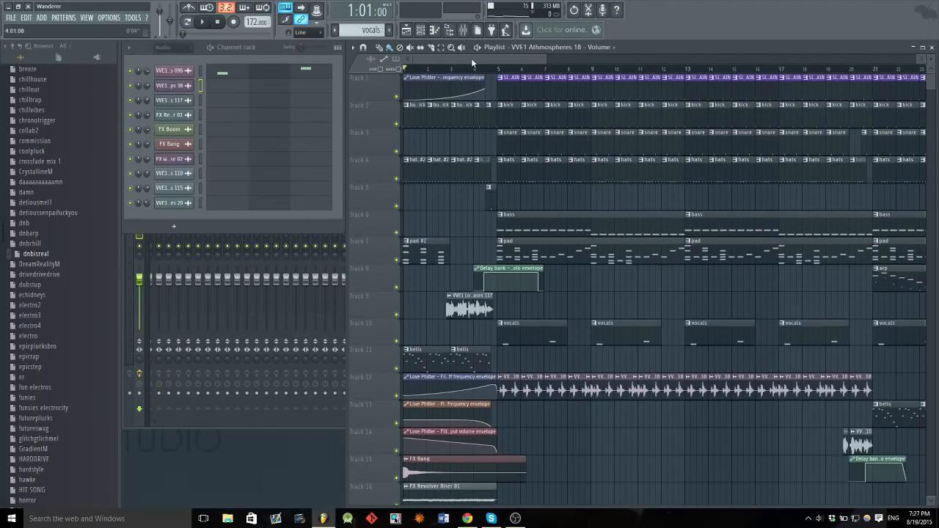
scroll("down", 3)
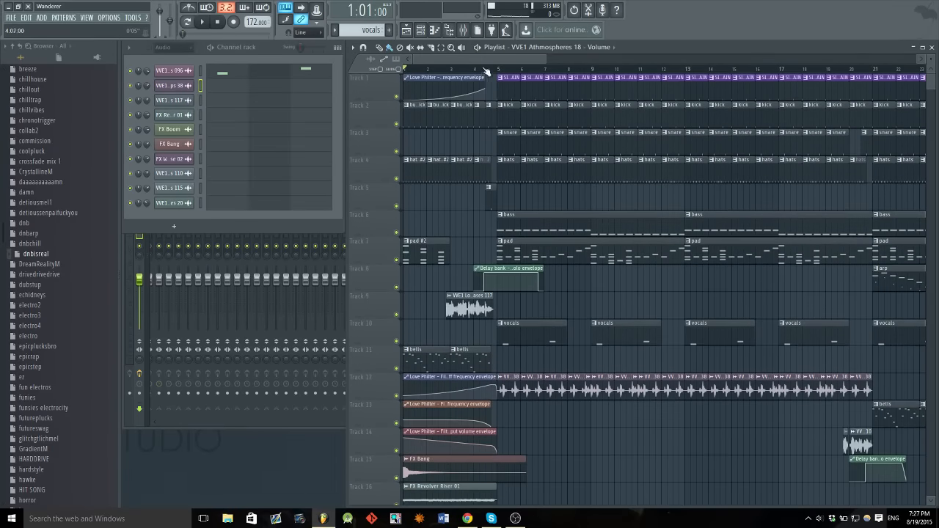
scroll("down", 3)
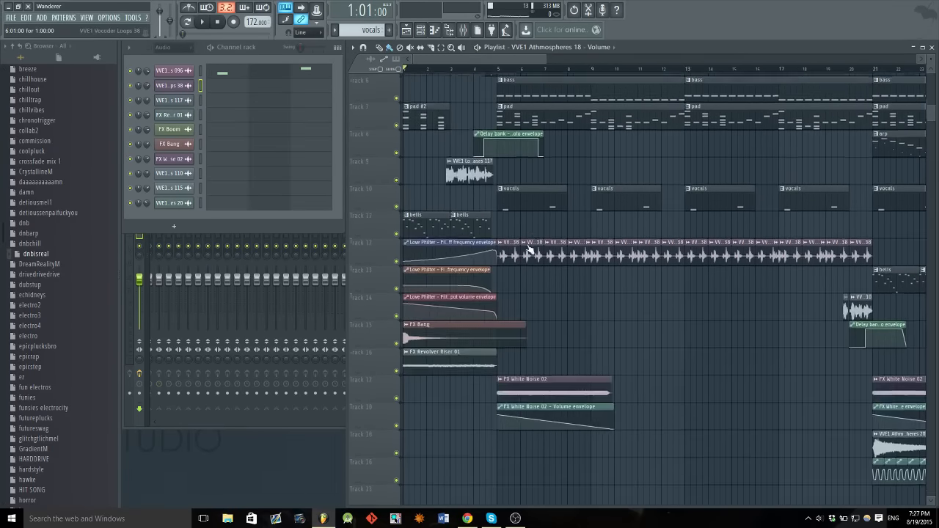
scroll("up", 3)
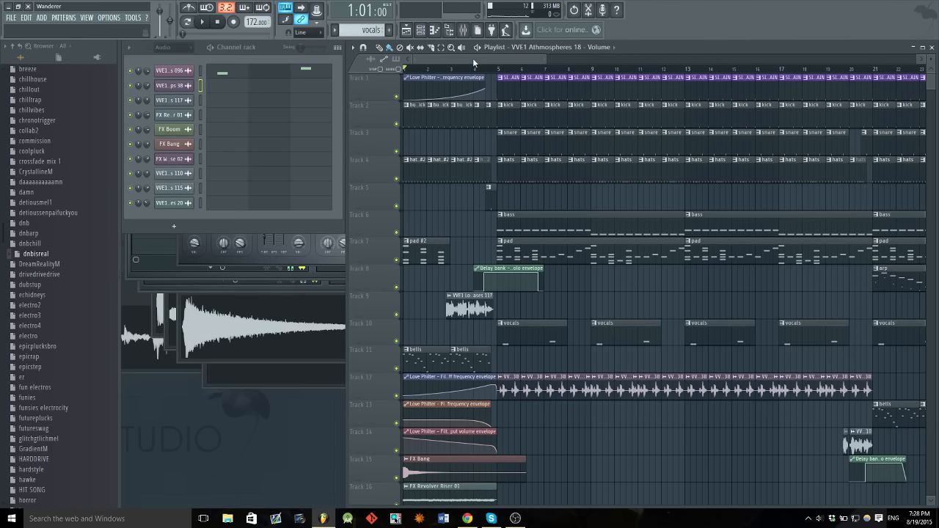
mouse_move(453, 214)
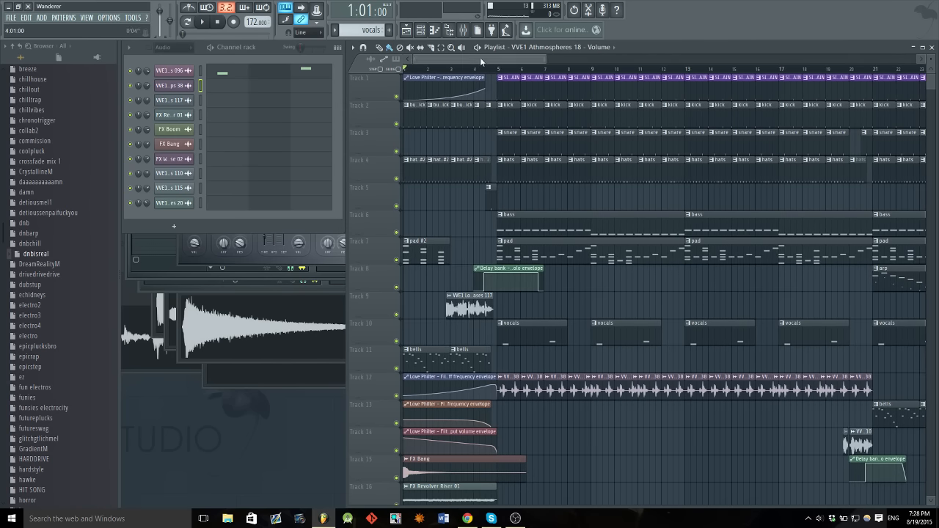
scroll("down", 3)
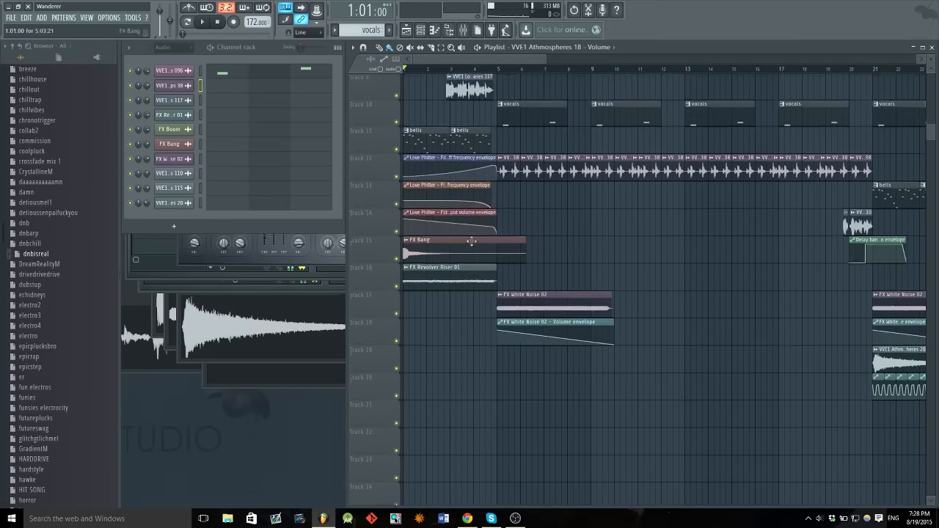